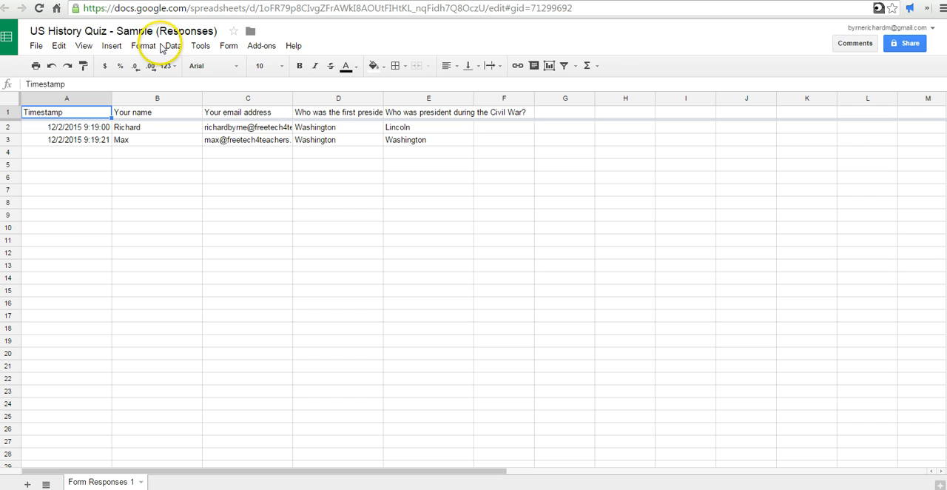
# Enable Flubaroo in the US History Quiz sheet, dismiss the notice, and reopen the Flubaroo menu
pyautogui.click(261, 45)
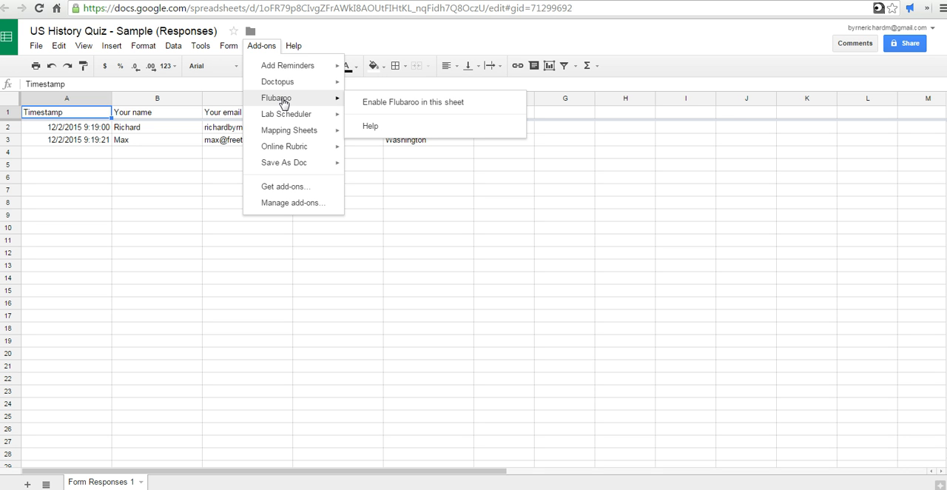
pyautogui.click(412, 101)
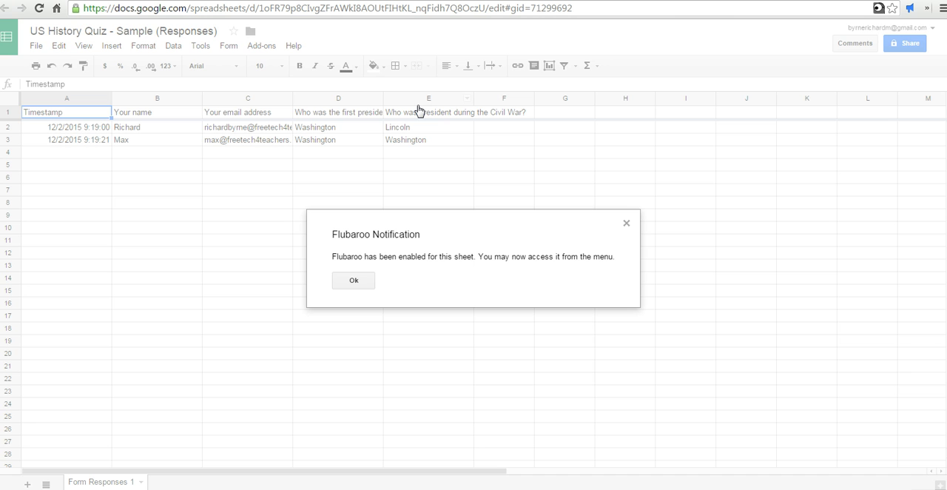
pyautogui.click(353, 279)
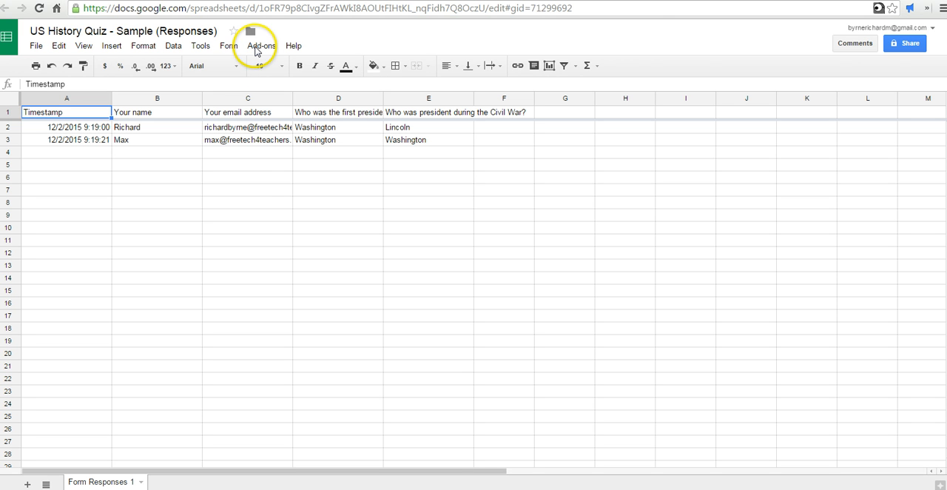
pyautogui.click(261, 45)
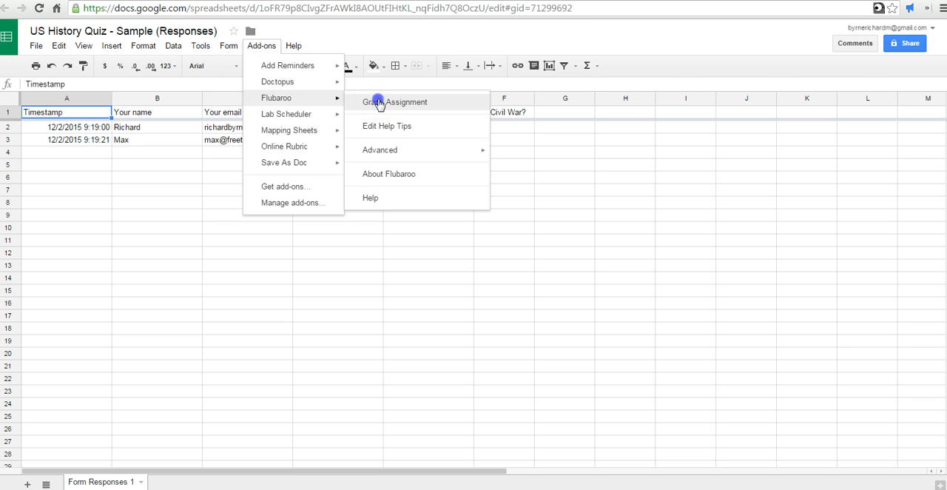
# Start Flubaroo grading with both president questions worth 5 points each
pyautogui.click(396, 101)
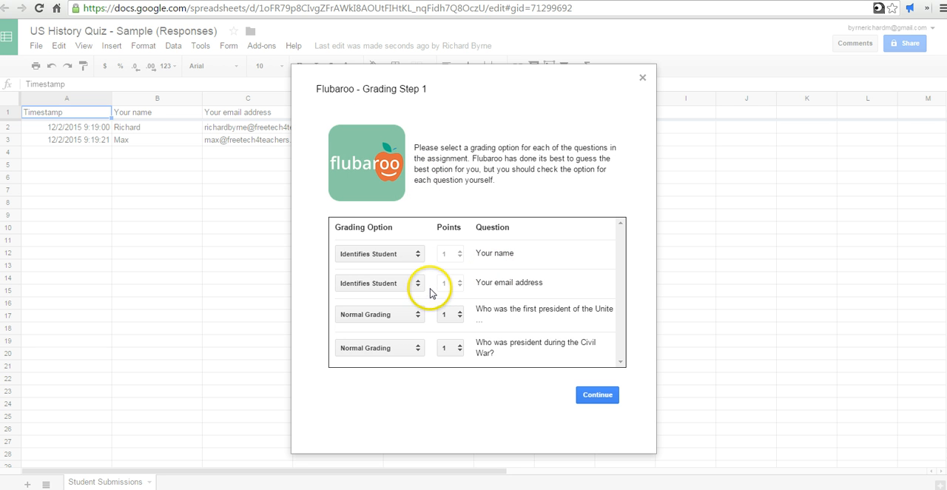
pyautogui.moveTo(446, 313)
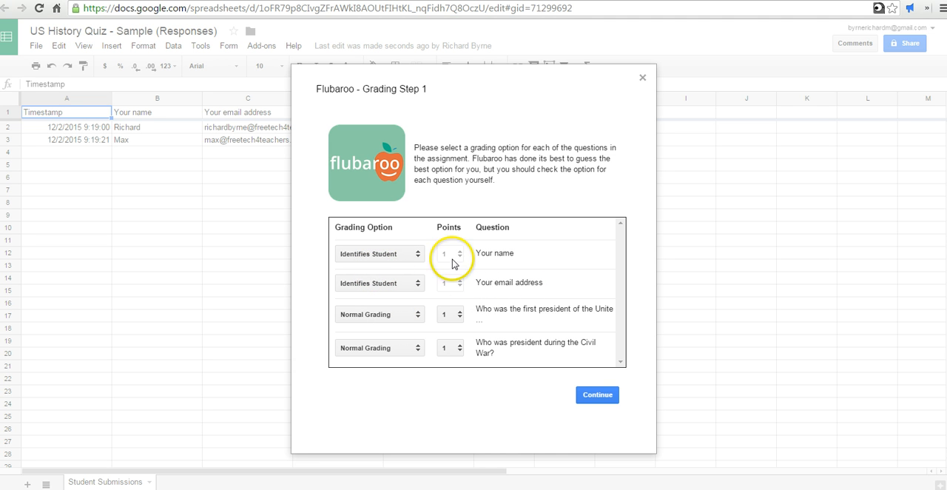
pyautogui.moveTo(472, 291)
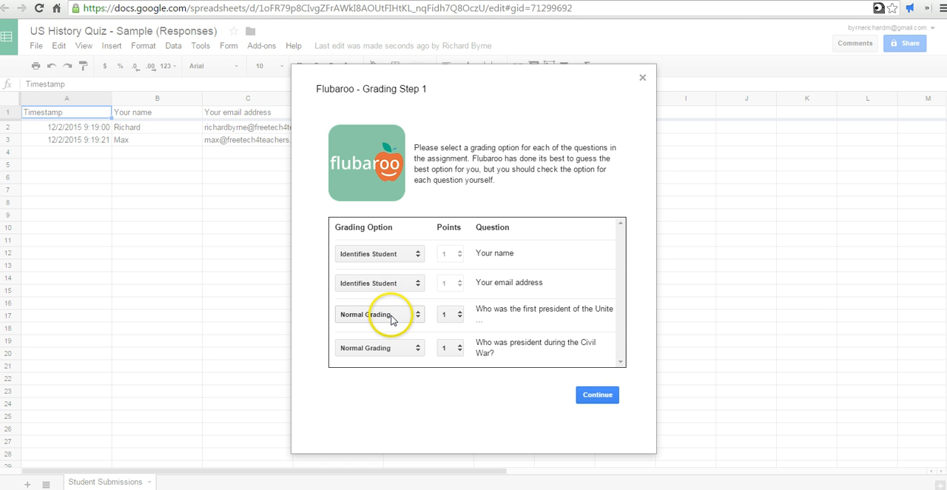
pyautogui.click(450, 313)
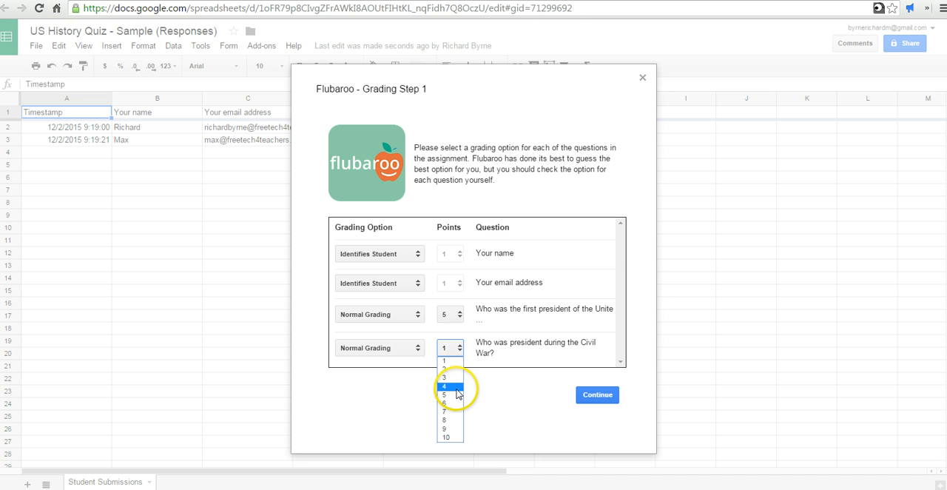
pyautogui.click(443, 394)
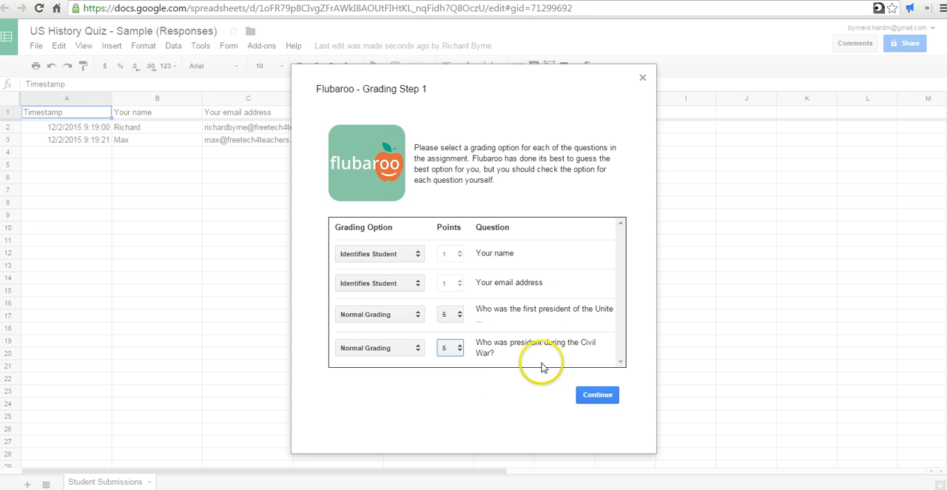
pyautogui.click(597, 395)
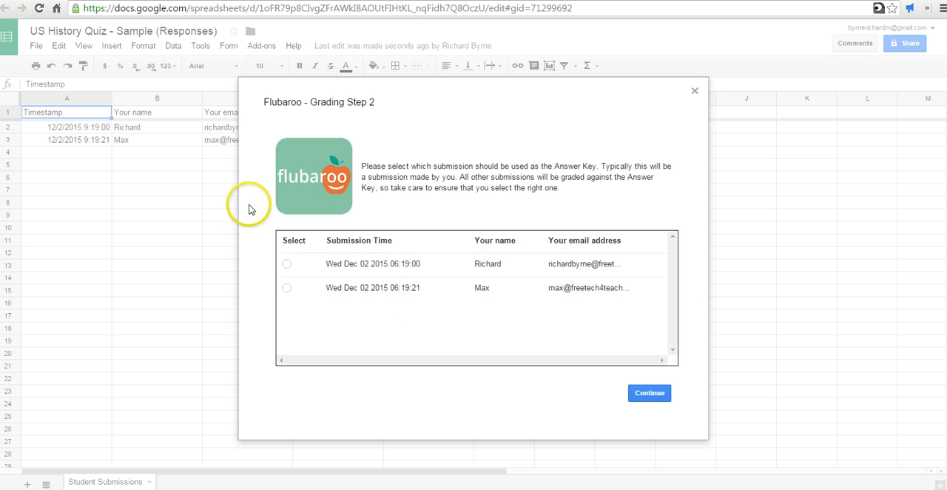
# Grade the quiz using Richard's first submission as the answer key
pyautogui.click(286, 263)
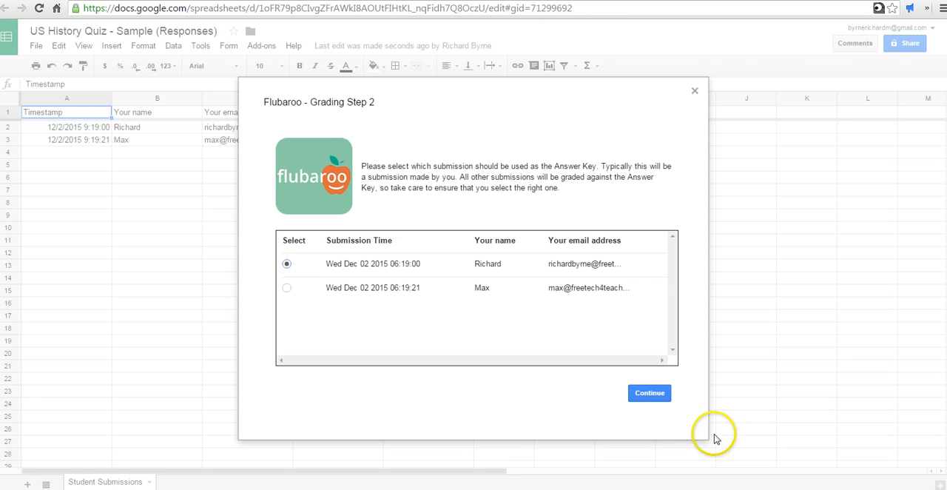
pyautogui.click(649, 392)
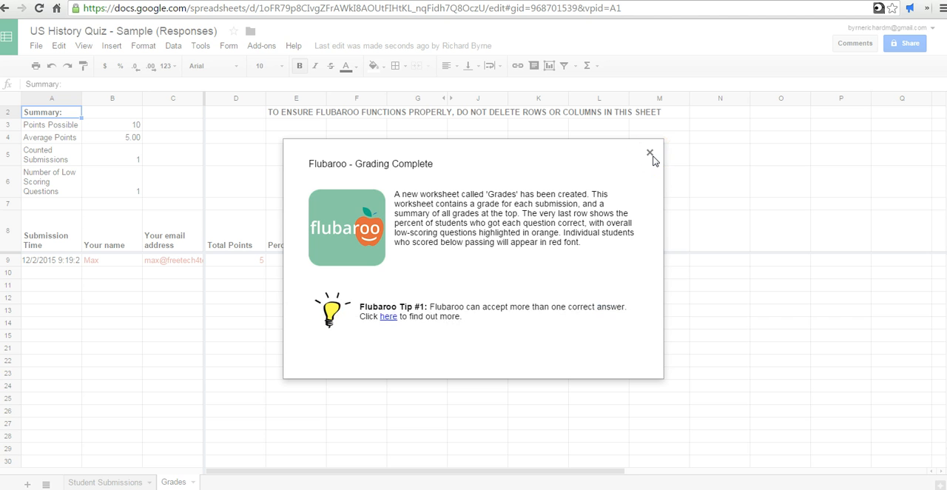
pyautogui.click(650, 151)
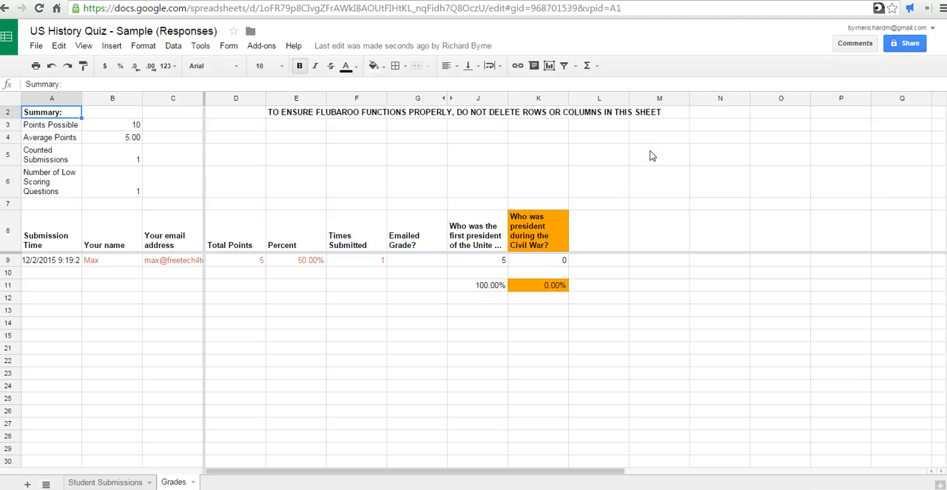
pyautogui.moveTo(403, 303)
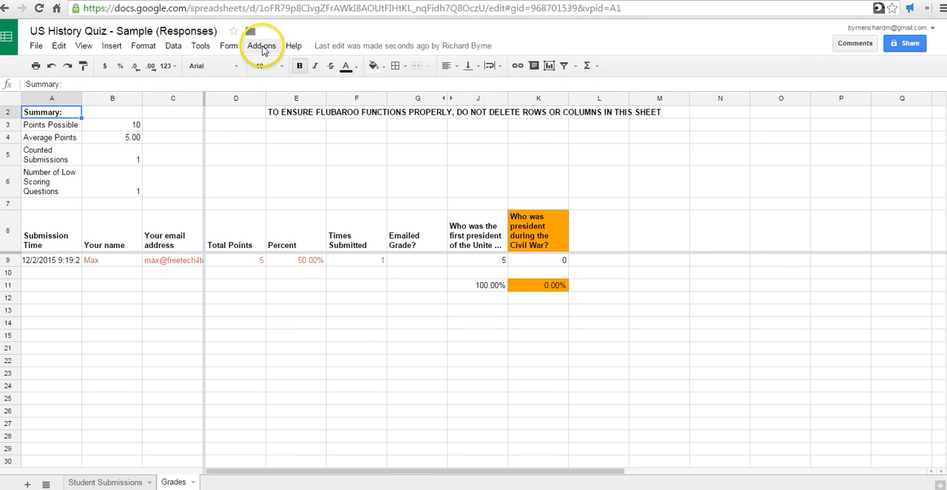
# Share grades via both email and Drive, including questions, scores and answer key
pyautogui.click(261, 45)
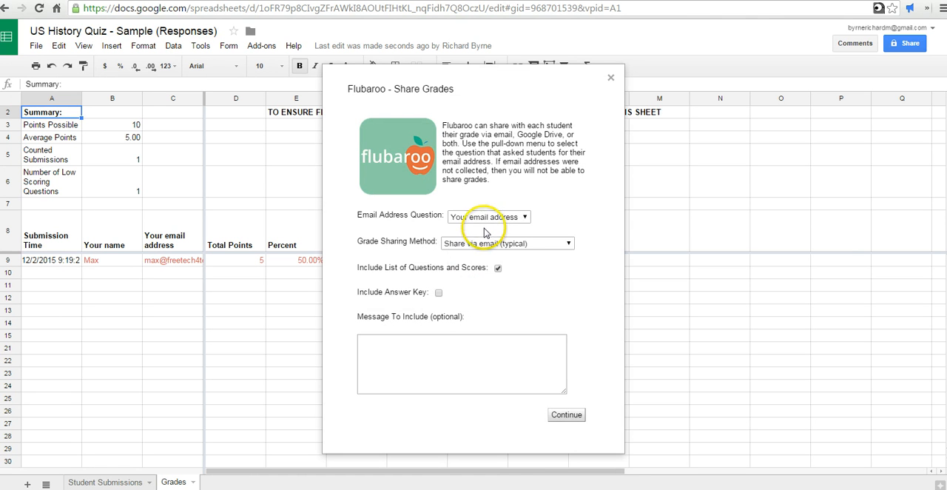
pyautogui.click(507, 243)
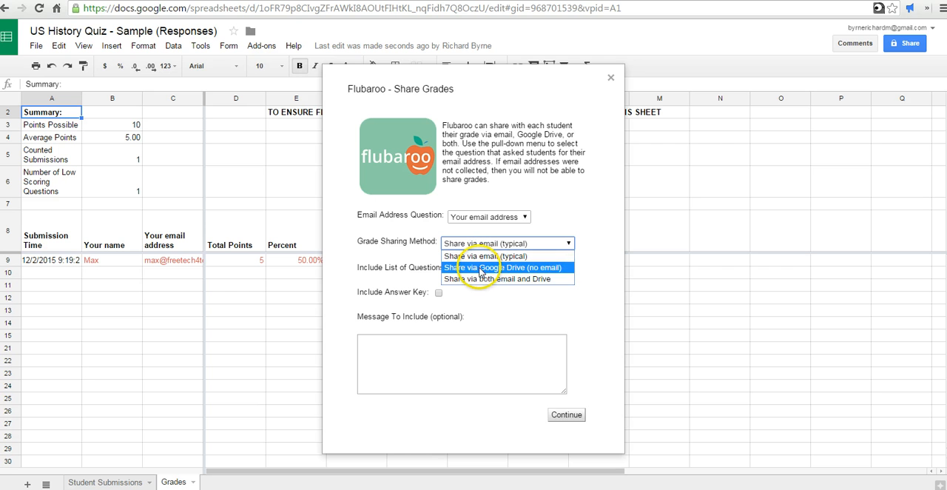
pyautogui.moveTo(487, 279)
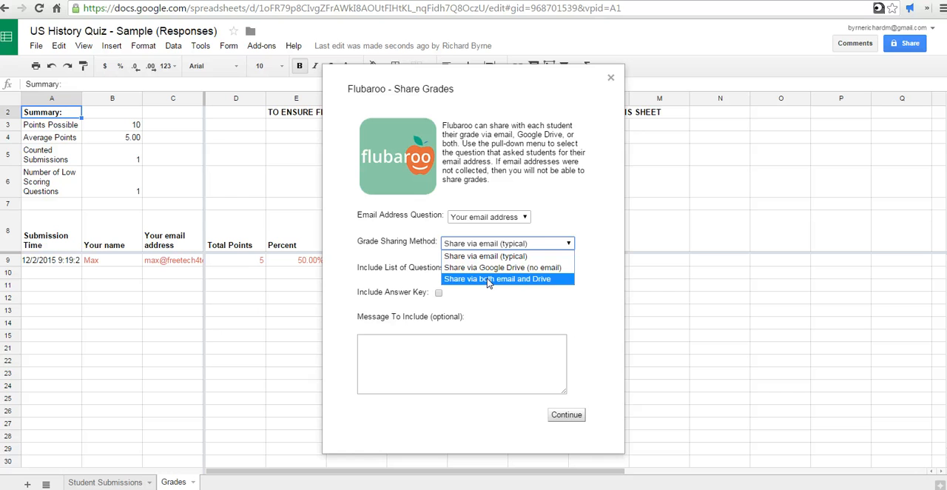
pyautogui.click(499, 279)
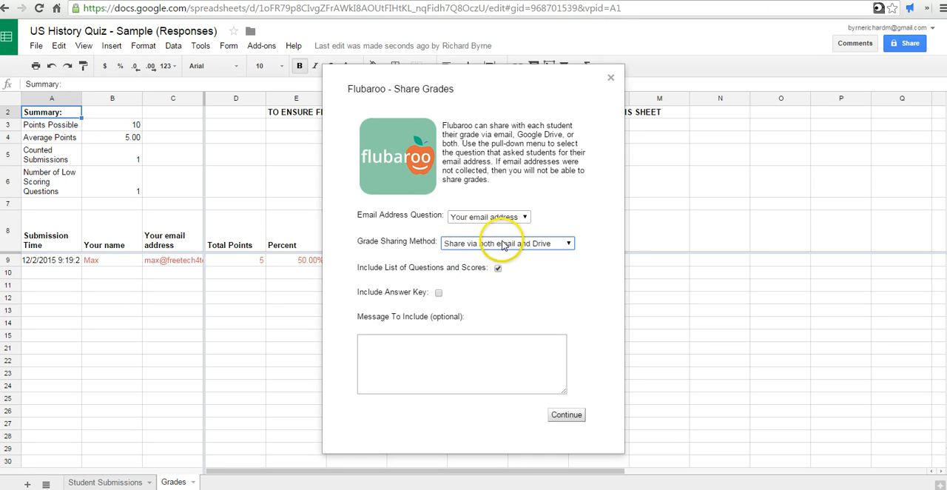
pyautogui.click(506, 243)
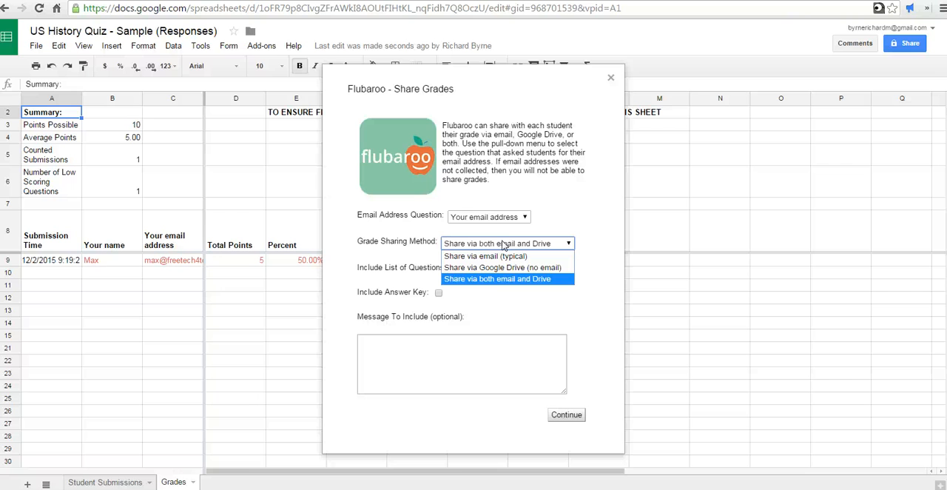
pyautogui.moveTo(502, 267)
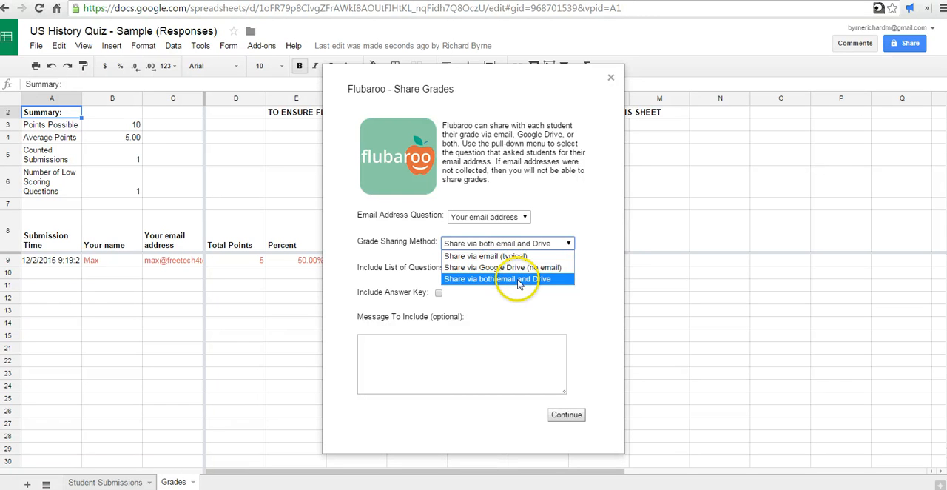
pyautogui.click(497, 279)
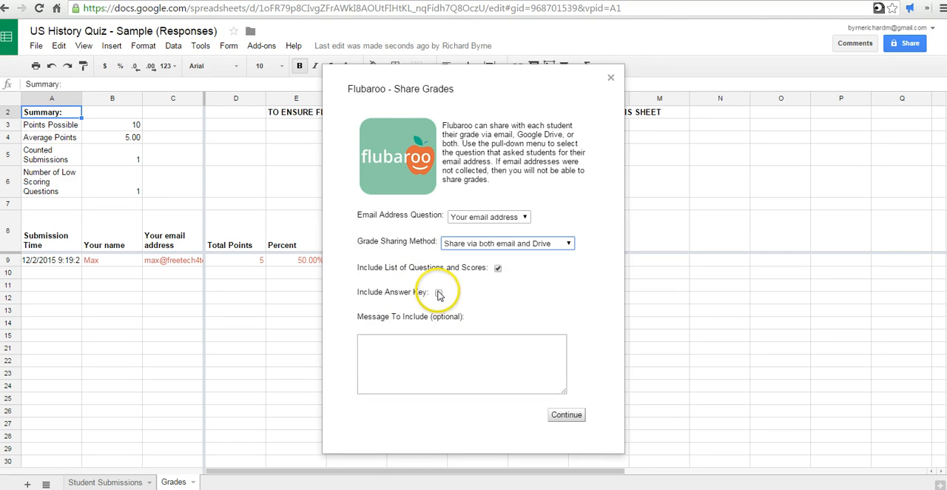
pyautogui.click(438, 292)
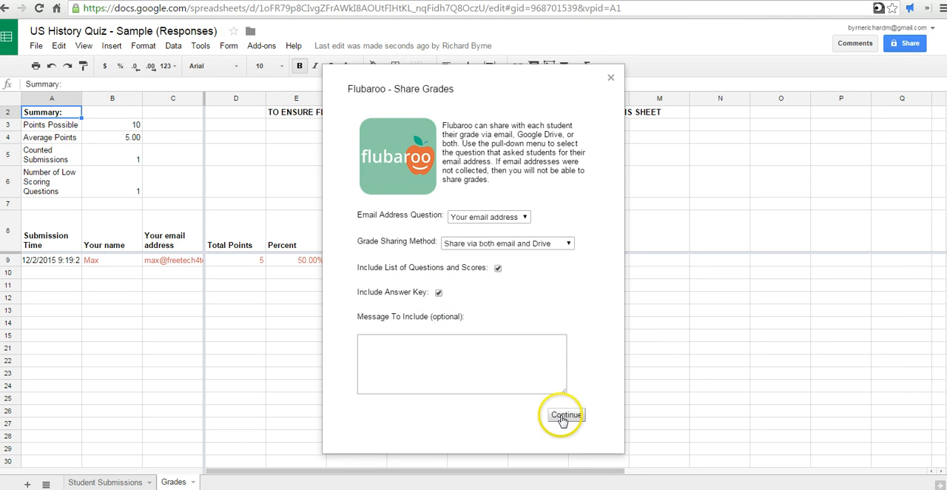
# Submit the grade sharing and open the student's Google Drive
pyautogui.click(565, 414)
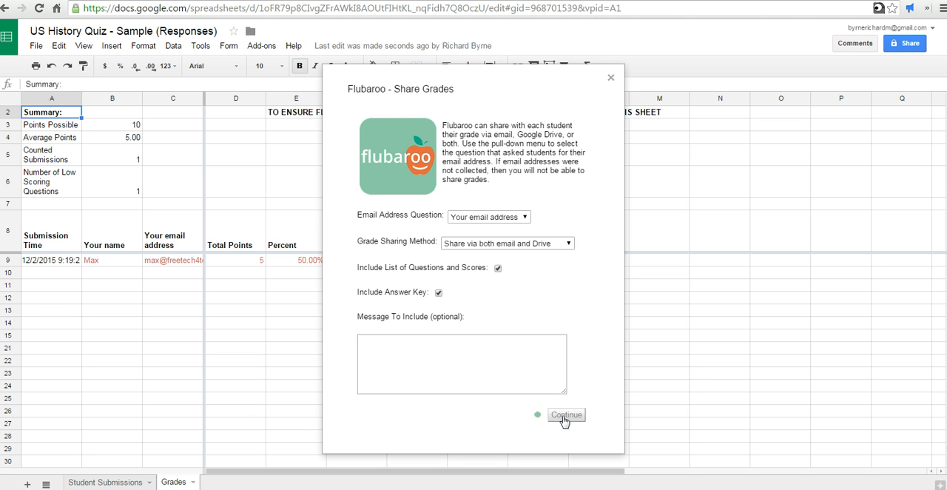
pyautogui.click(565, 414)
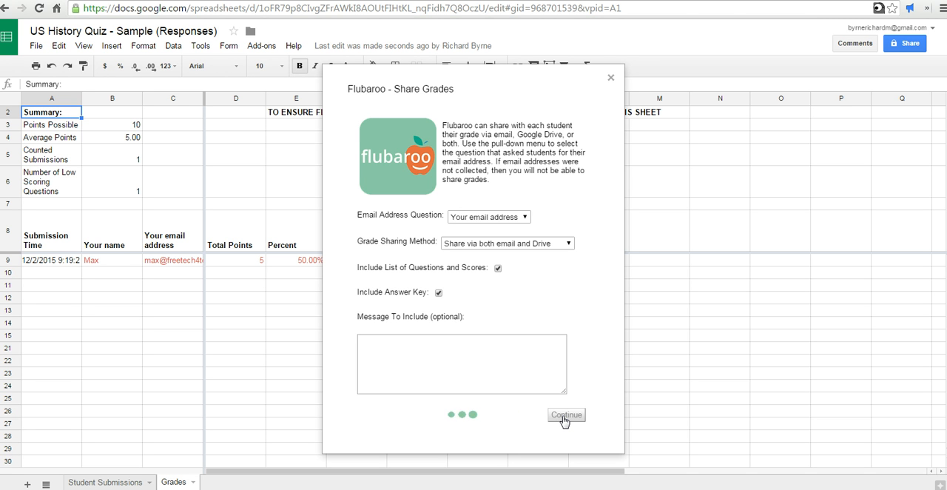
pyautogui.click(566, 414)
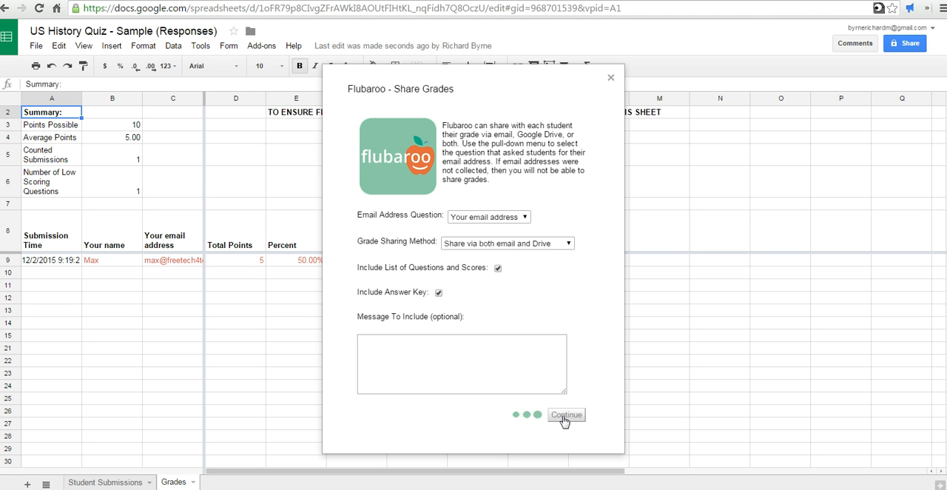
pyautogui.click(565, 414)
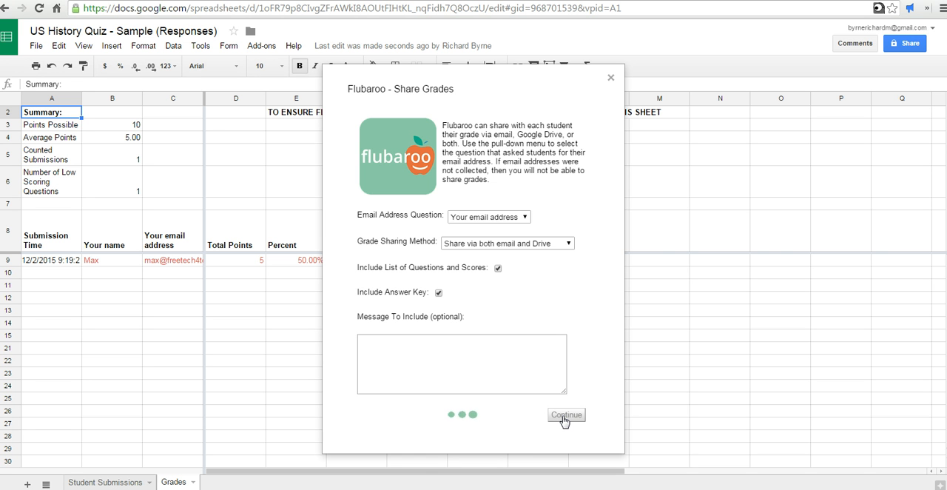
pyautogui.click(566, 414)
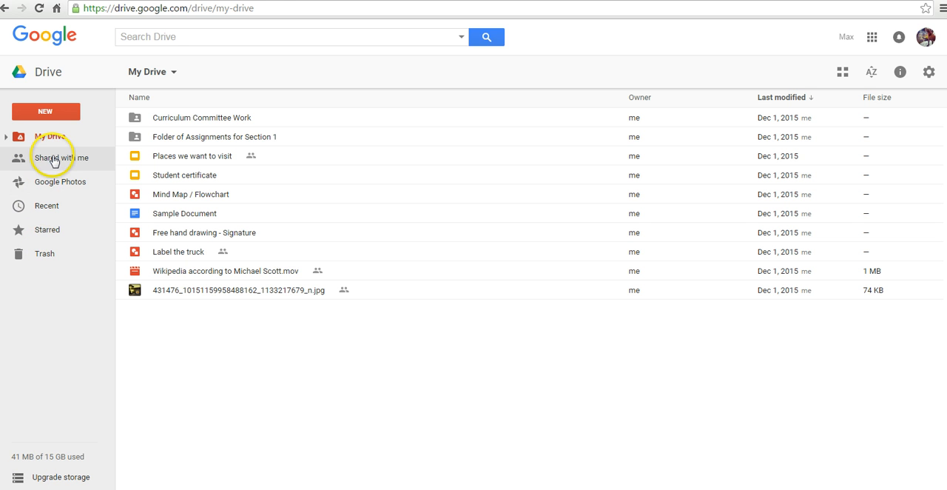
# Open Max's 'US History Quiz - Sample' grade document from Shared with me
pyautogui.click(61, 157)
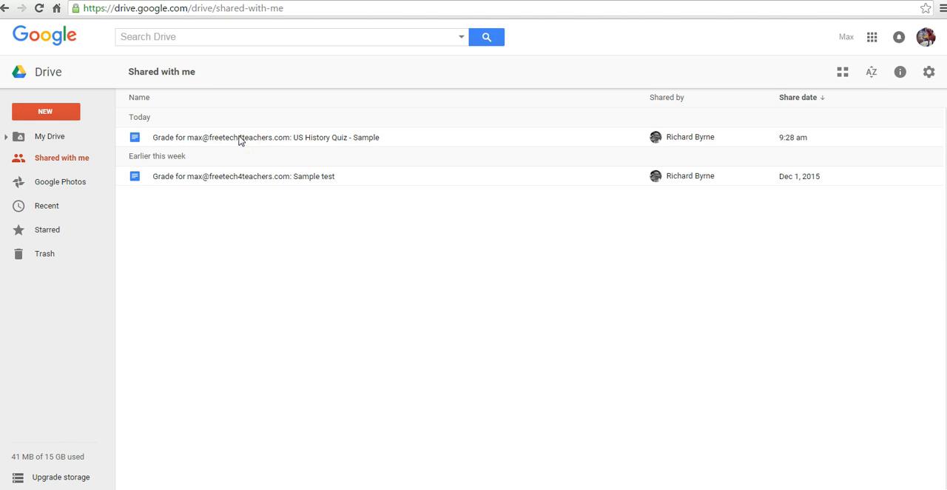
pyautogui.doubleClick(266, 137)
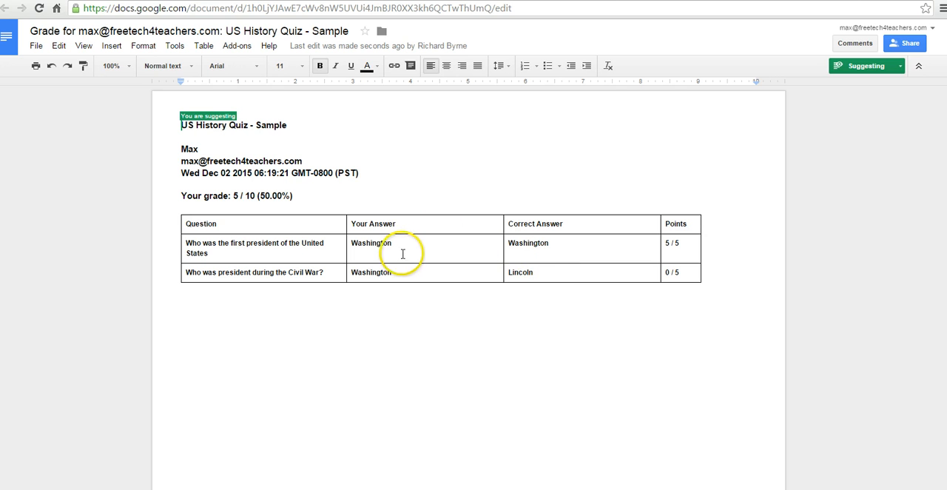
pyautogui.moveTo(272, 223)
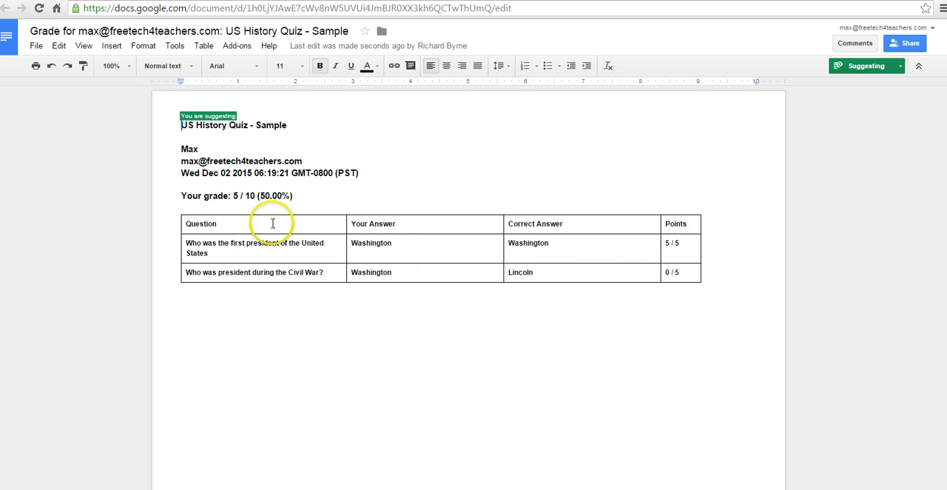
pyautogui.moveTo(303, 171)
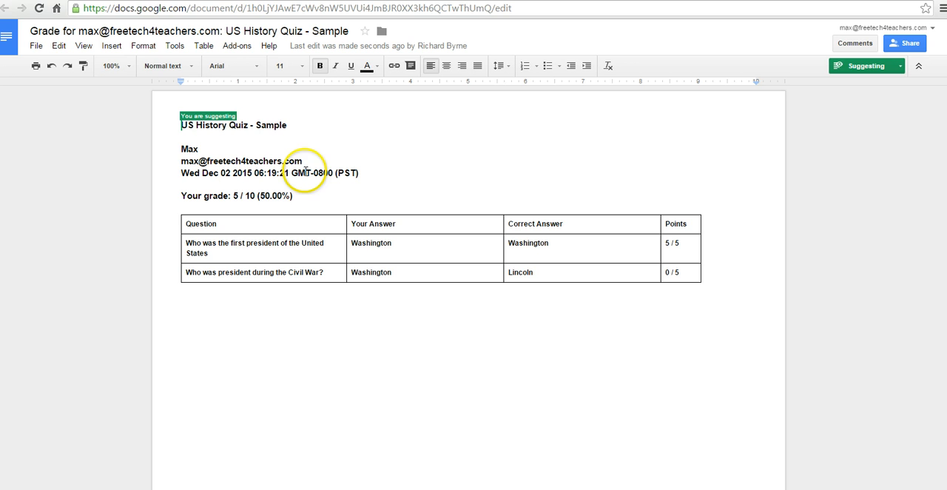
pyautogui.moveTo(304, 43)
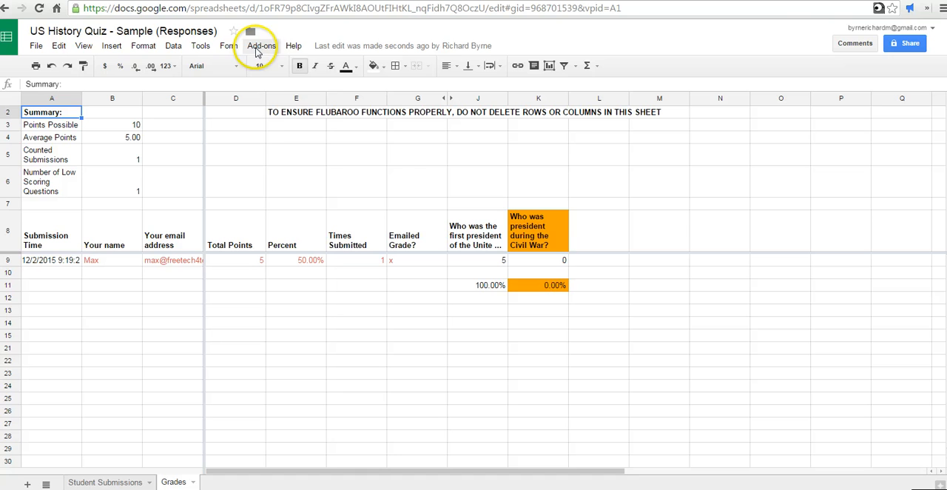
# Open Flubaroo's Advanced > Print Grades dialog
pyautogui.click(261, 45)
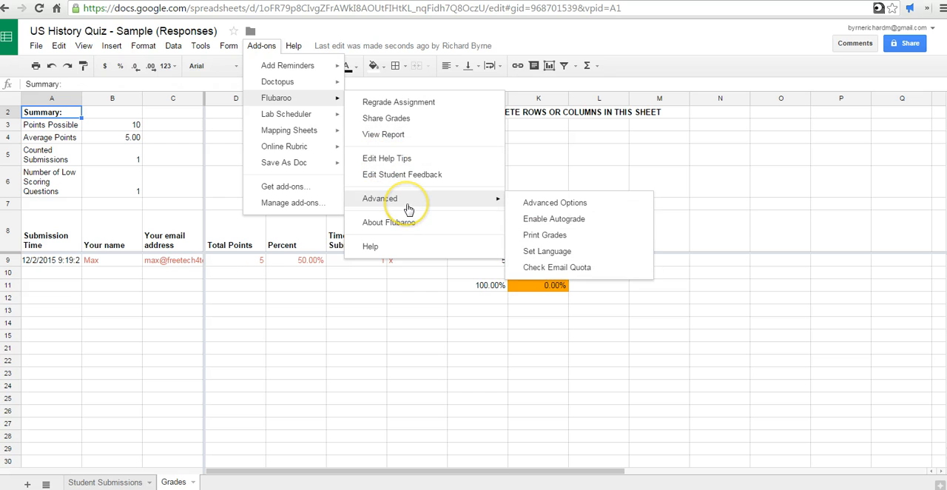
pyautogui.moveTo(546, 234)
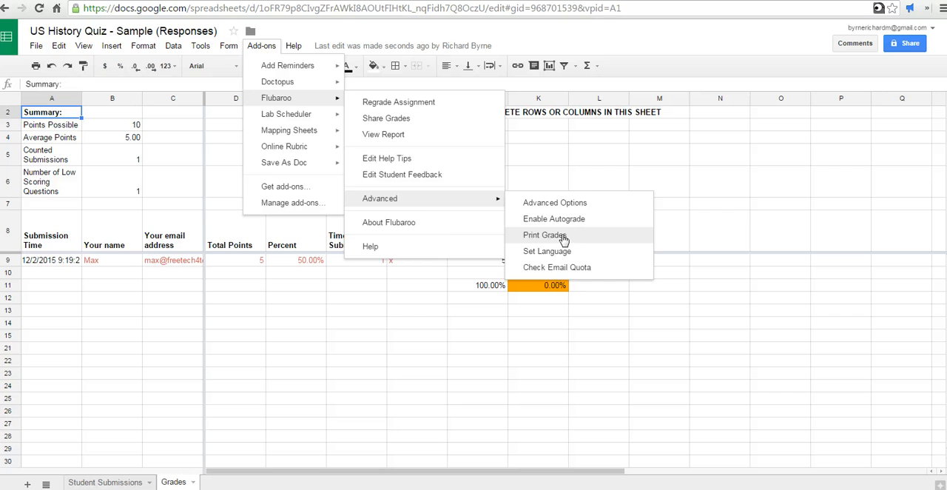
pyautogui.click(544, 234)
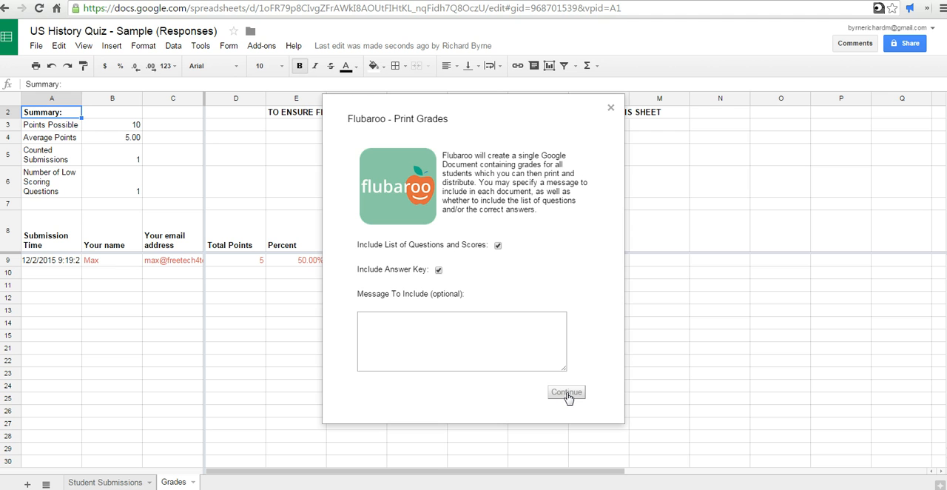
# Generate the 'Printable grades for: US History Quiz - Sample' document and open it
pyautogui.click(566, 392)
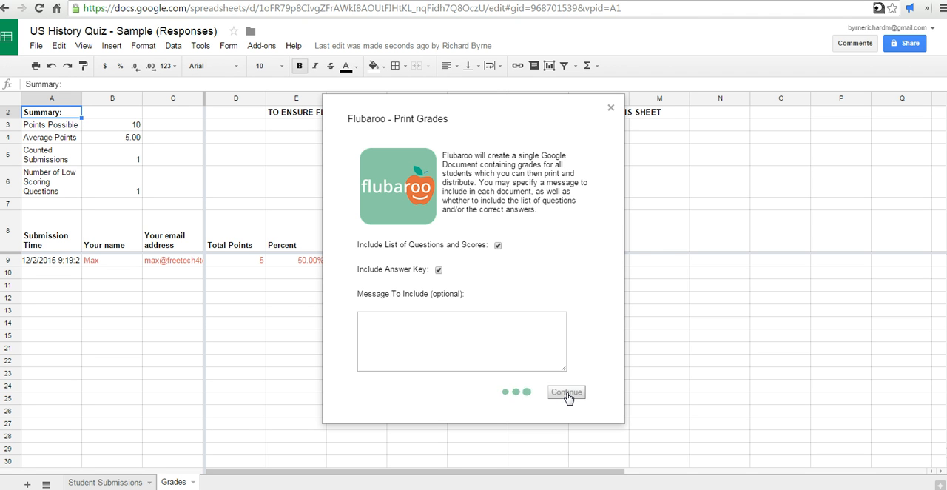
pyautogui.click(567, 392)
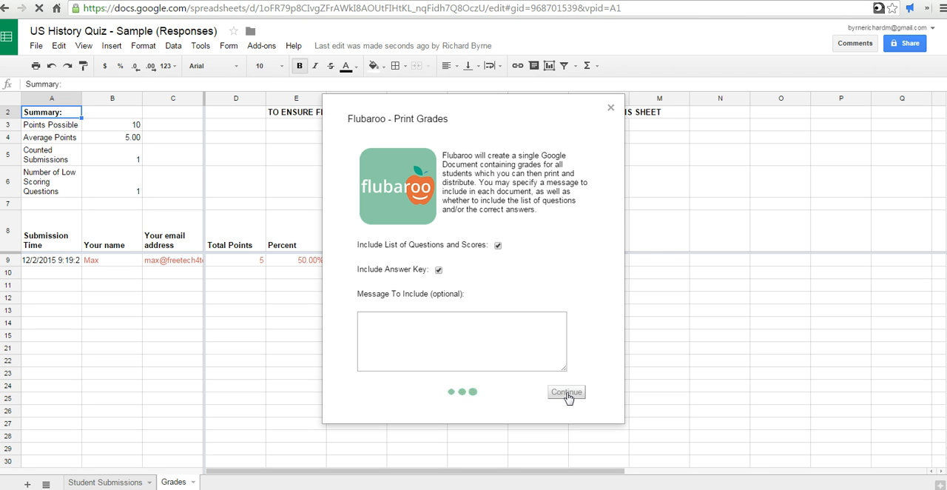
pyautogui.click(566, 392)
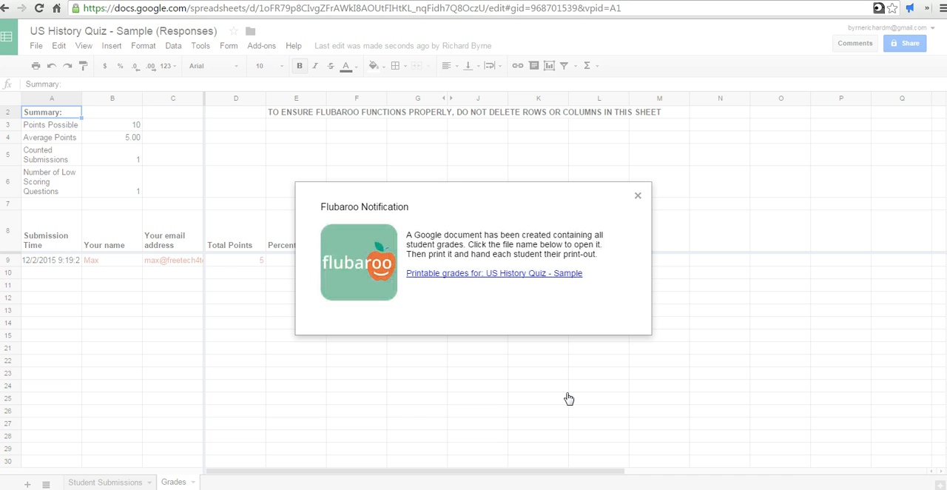
pyautogui.moveTo(562, 281)
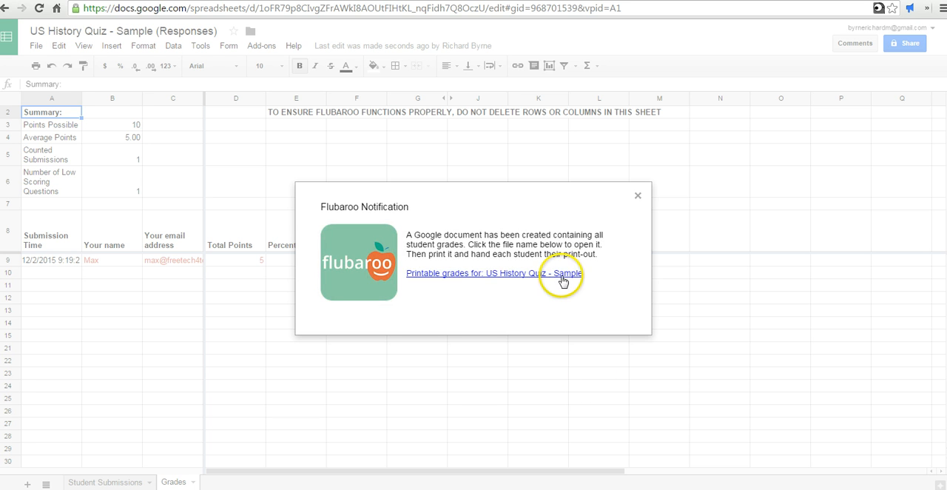
pyautogui.click(492, 273)
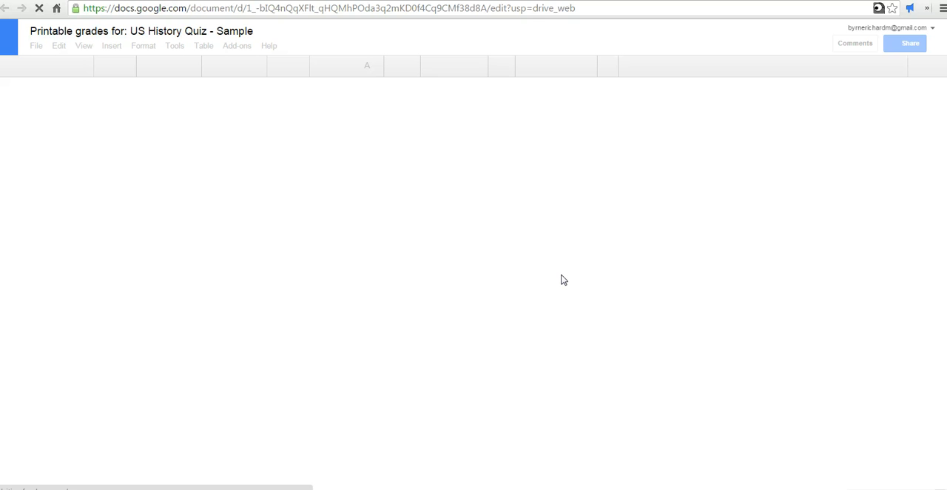